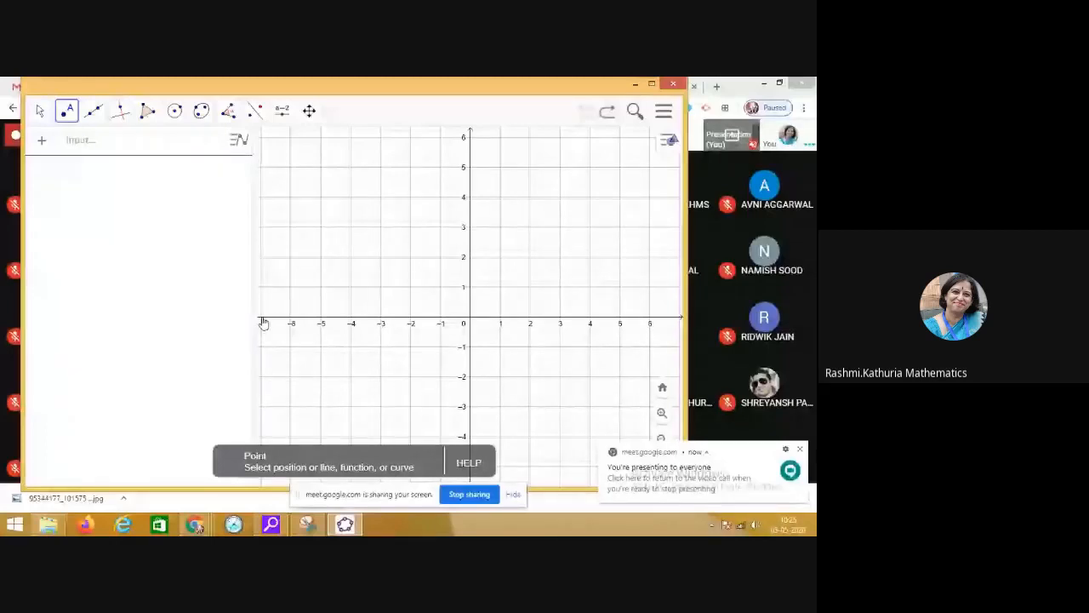
pyautogui.moveTo(681, 321)
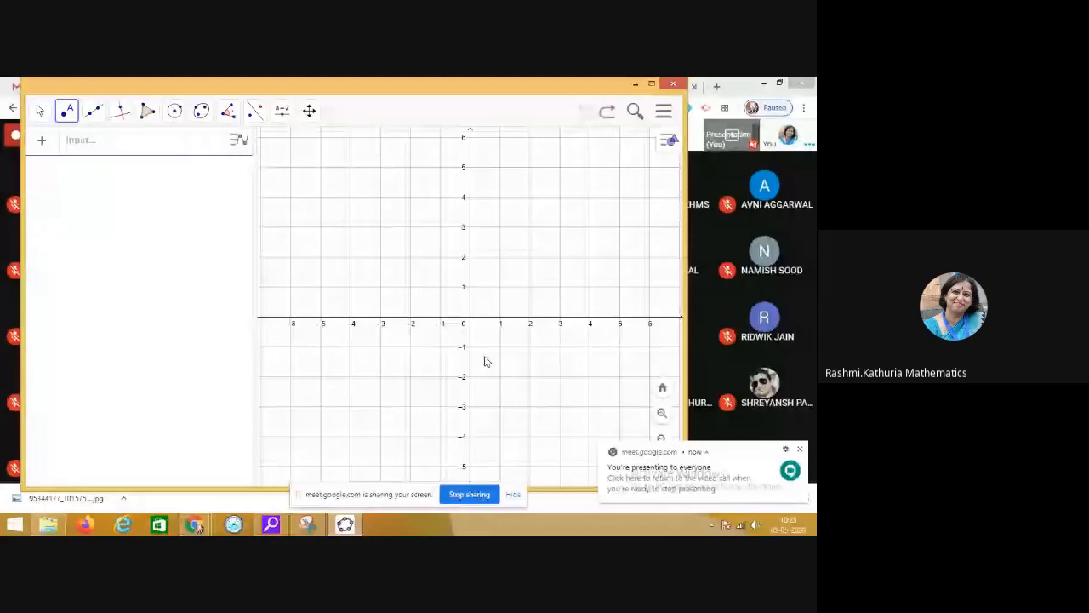
pyautogui.moveTo(542, 323)
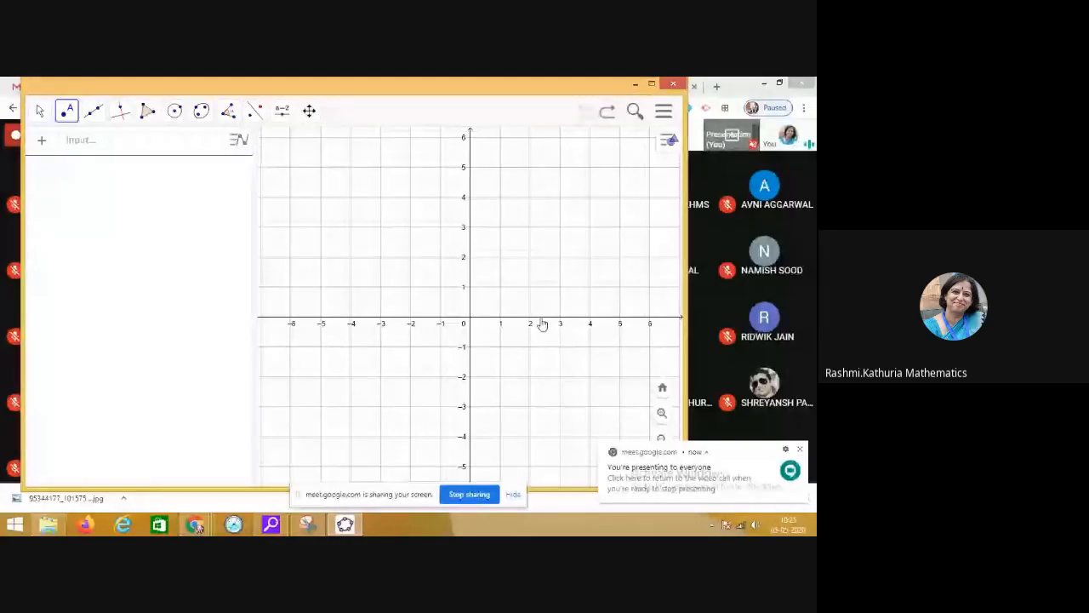
pyautogui.moveTo(502, 324)
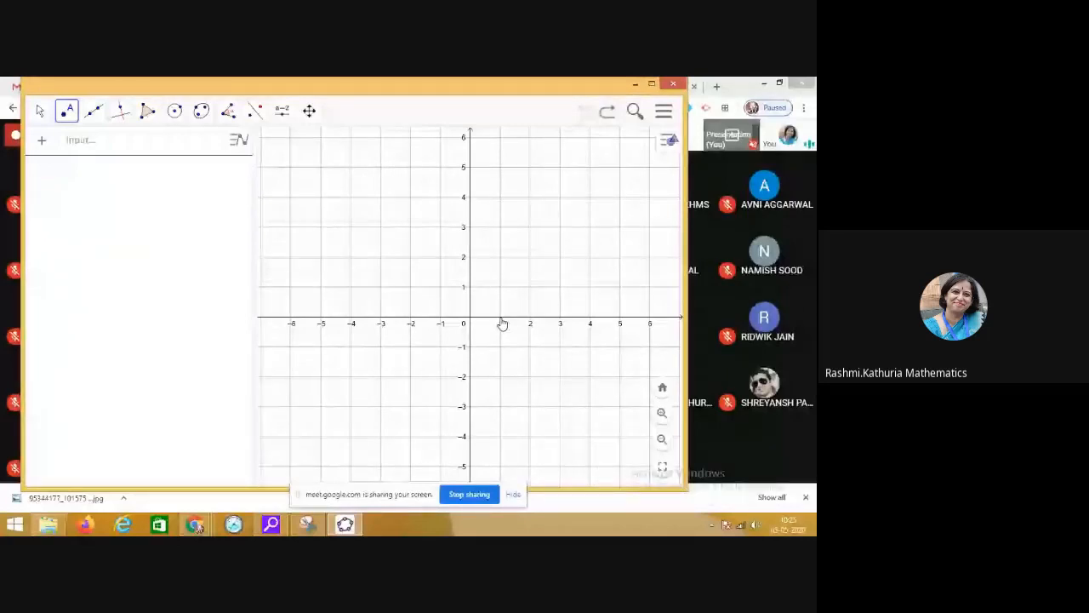
# Create point A on the x-axis at x = 1, giving (1, 0).
pyautogui.click(500, 317)
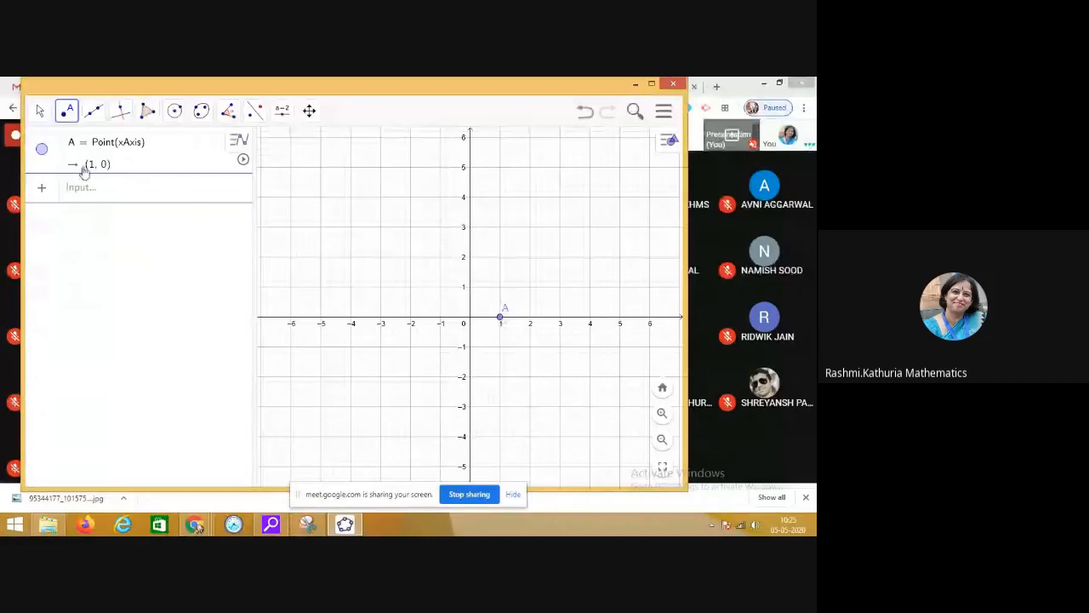
pyautogui.moveTo(527, 313)
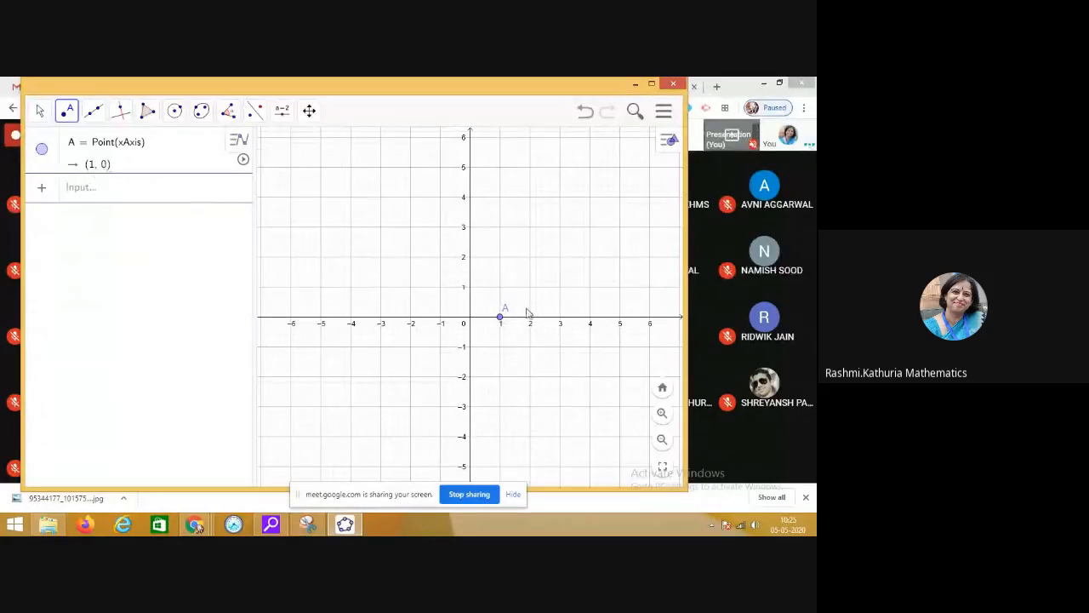
# Create point B at x = 3 and point C at x = -1 on the x-axis.
pyautogui.click(560, 323)
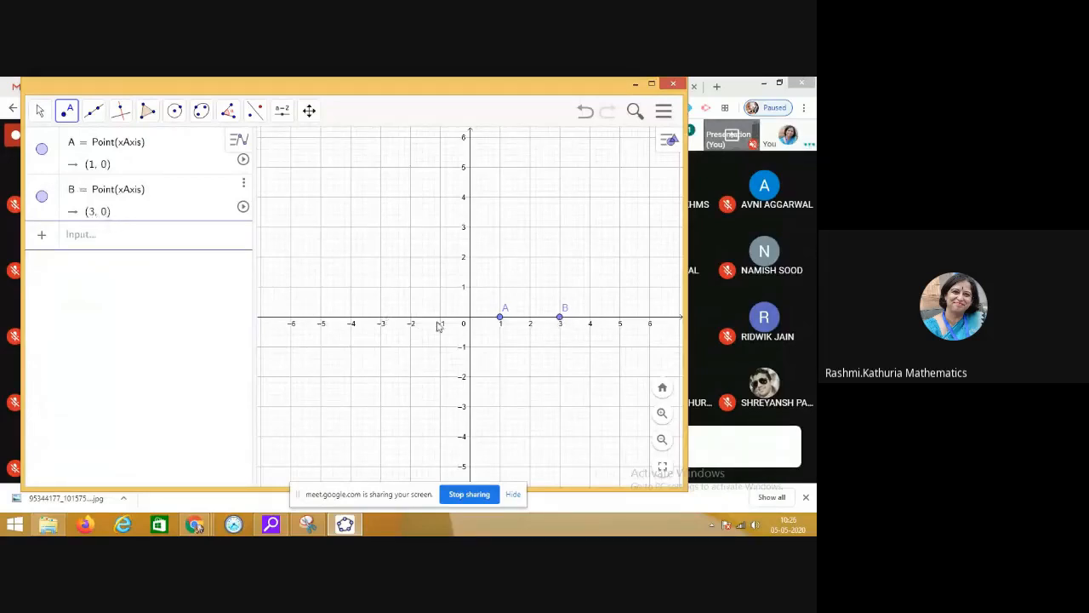
pyautogui.click(441, 318)
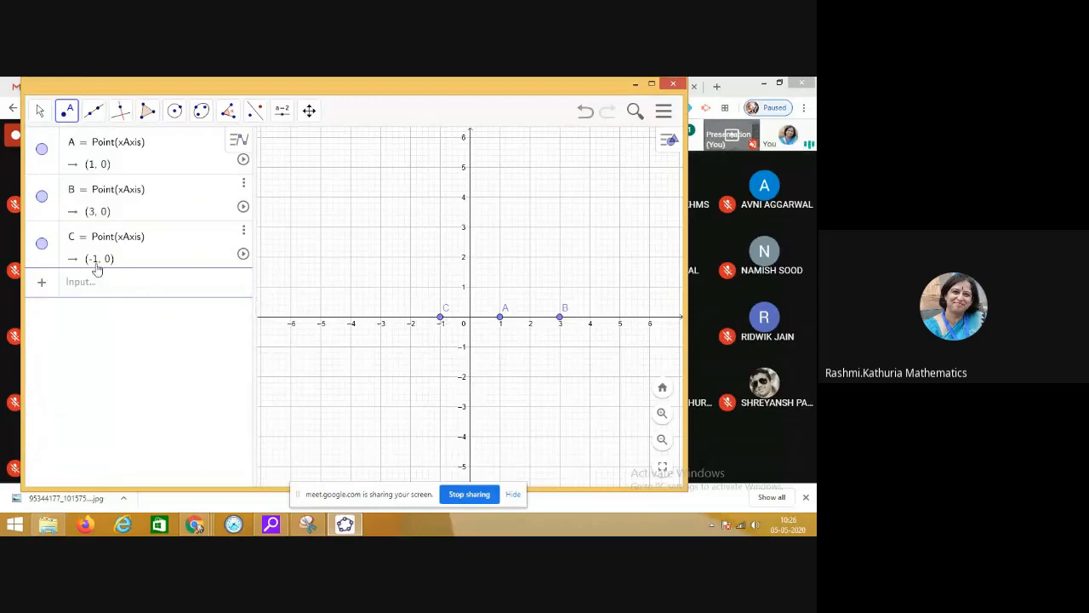
pyautogui.moveTo(309, 321)
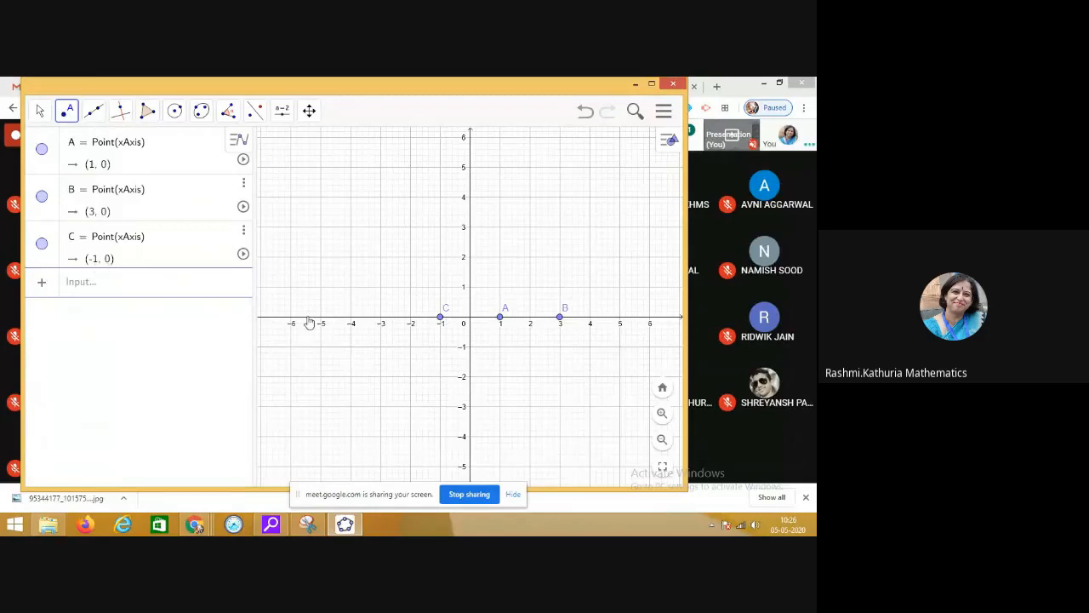
# Create point D on the x-axis halfway between -3 and -4, at (-3.5, 0).
pyautogui.click(365, 318)
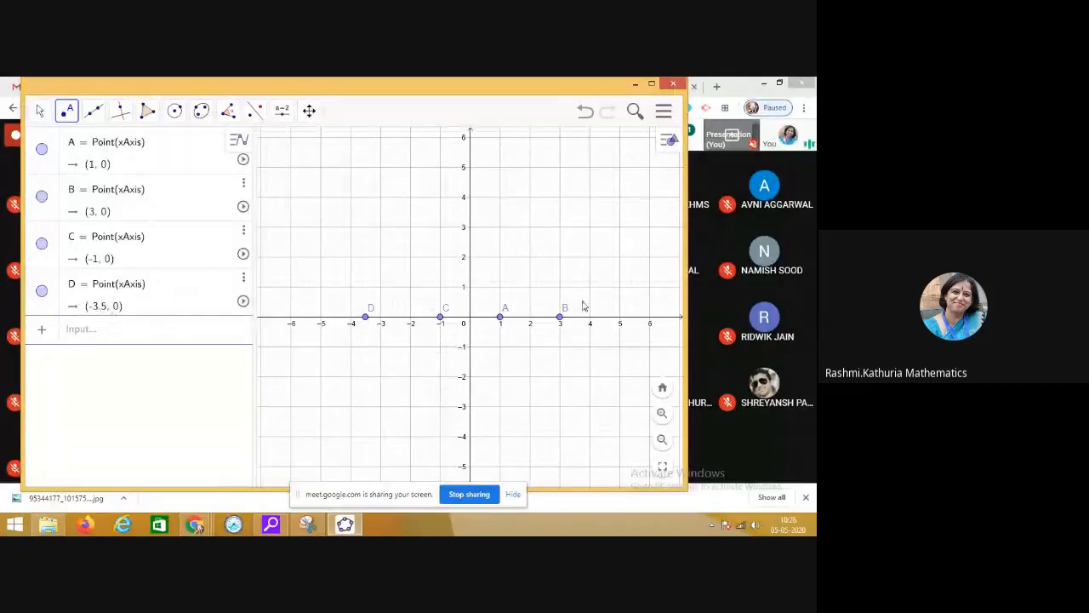
# Create point E on the x-axis near x = 4.6, at (4.6, 0).
pyautogui.click(607, 318)
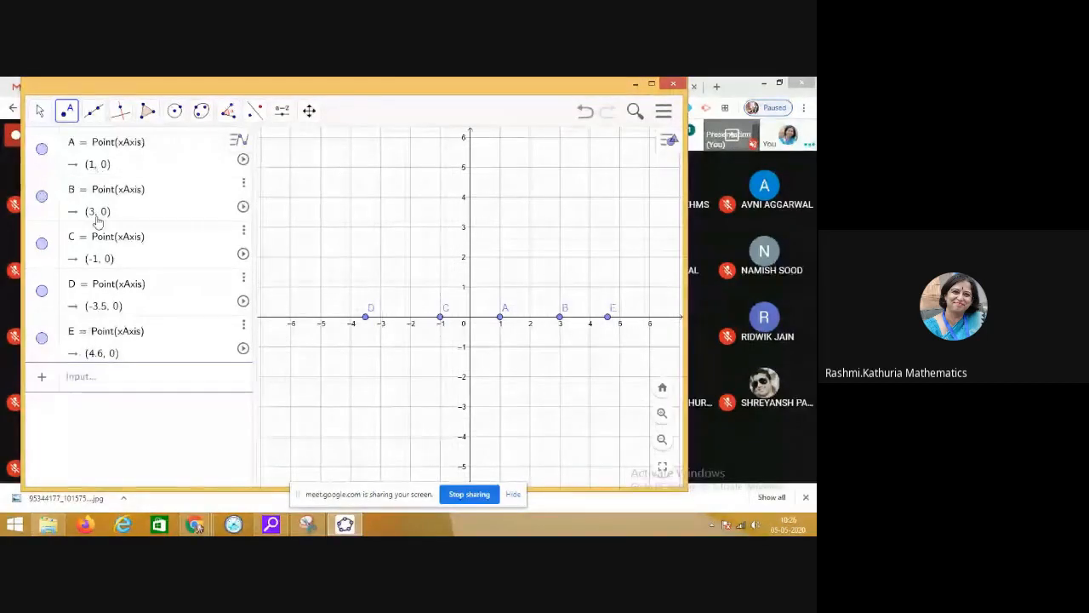
pyautogui.moveTo(117, 342)
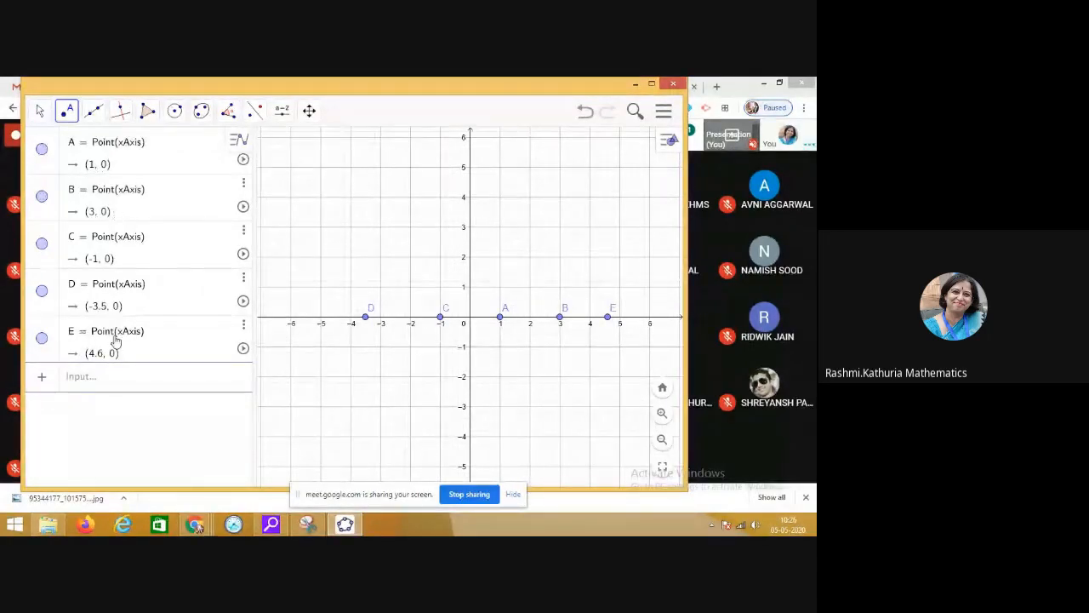